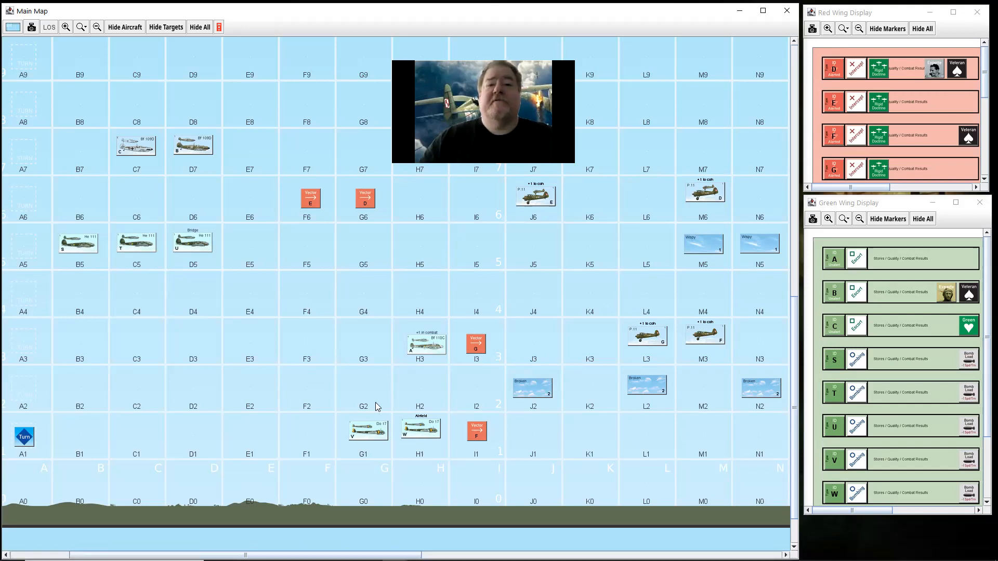
mouse_move(449, 444)
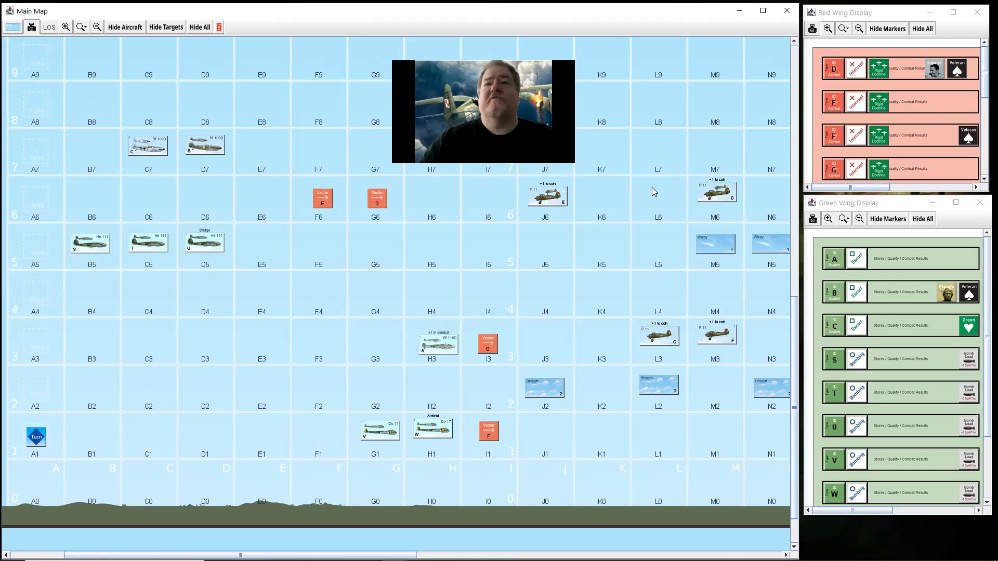
mouse_move(735, 209)
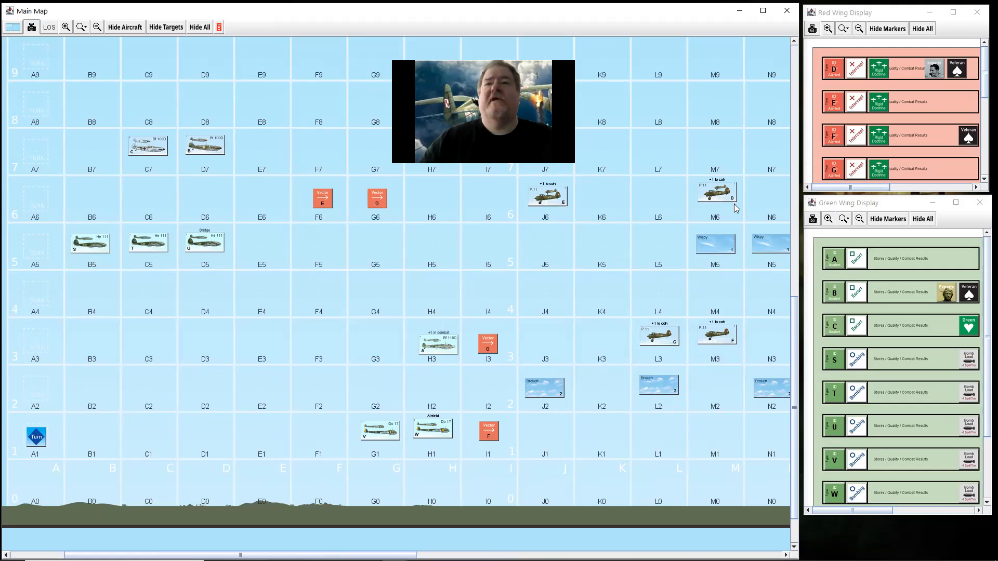
mouse_move(759, 361)
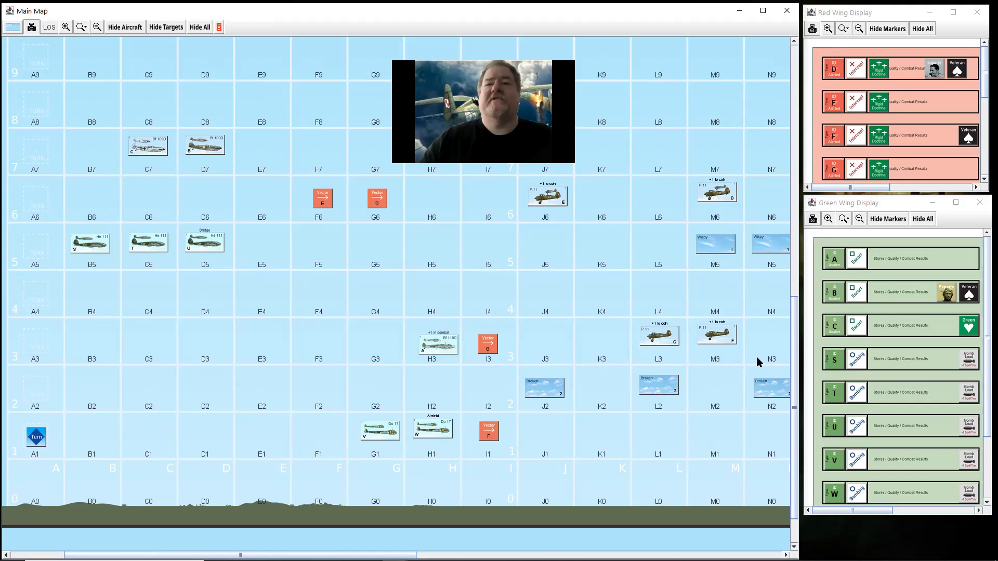
mouse_move(747, 363)
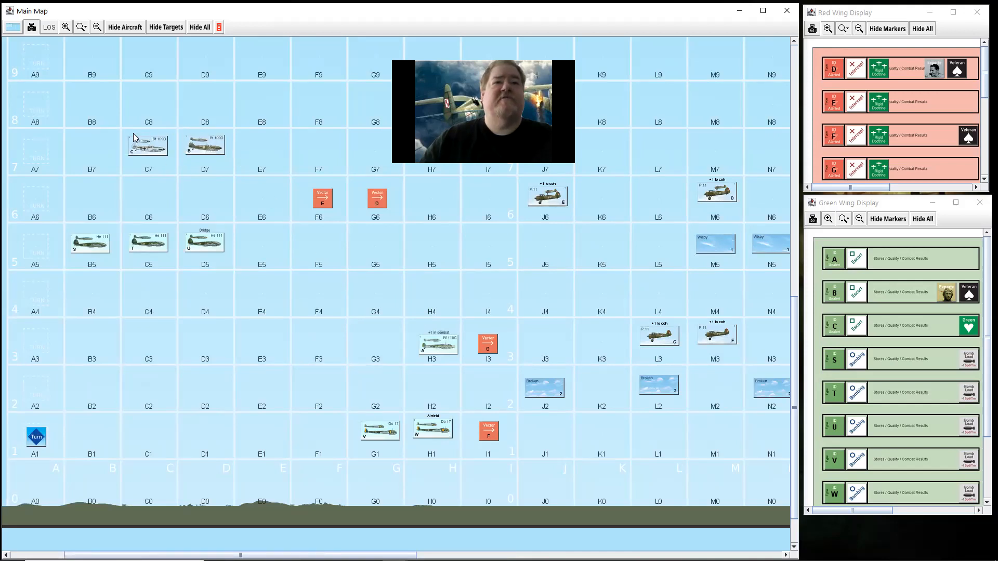
mouse_move(869, 248)
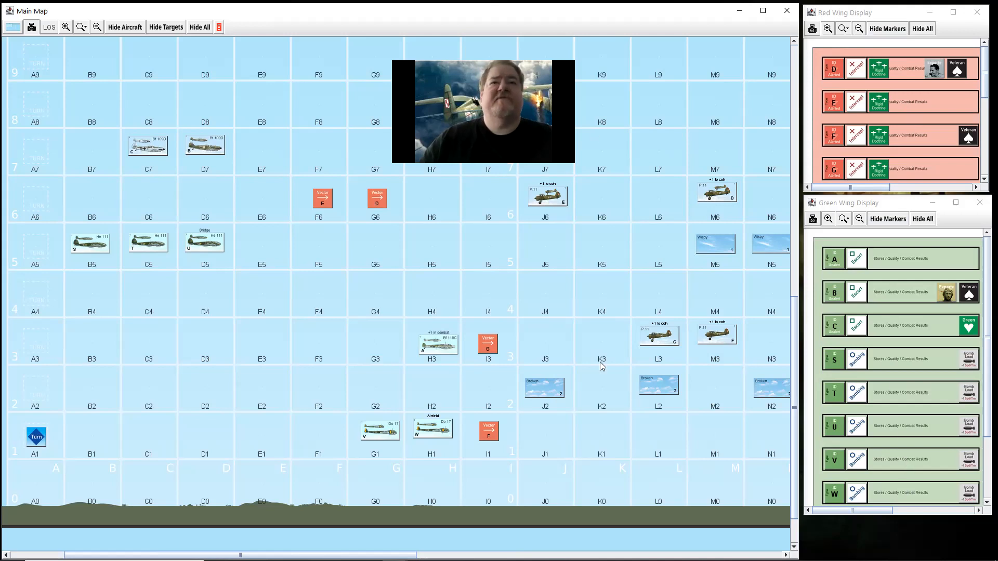
mouse_move(584, 304)
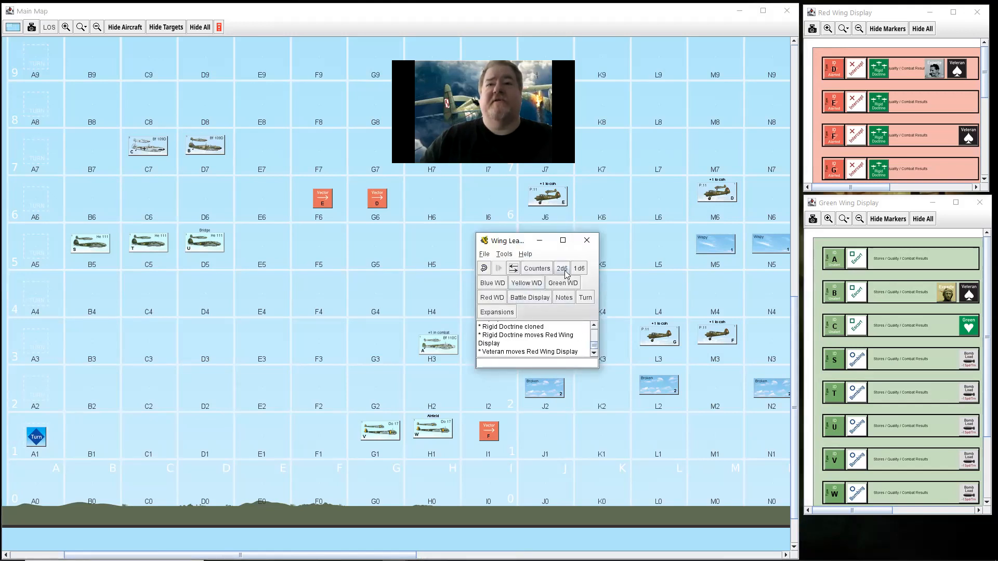
Roll 2d6, logging a result of 1 and 3, and close the module window.
left_click(561, 268)
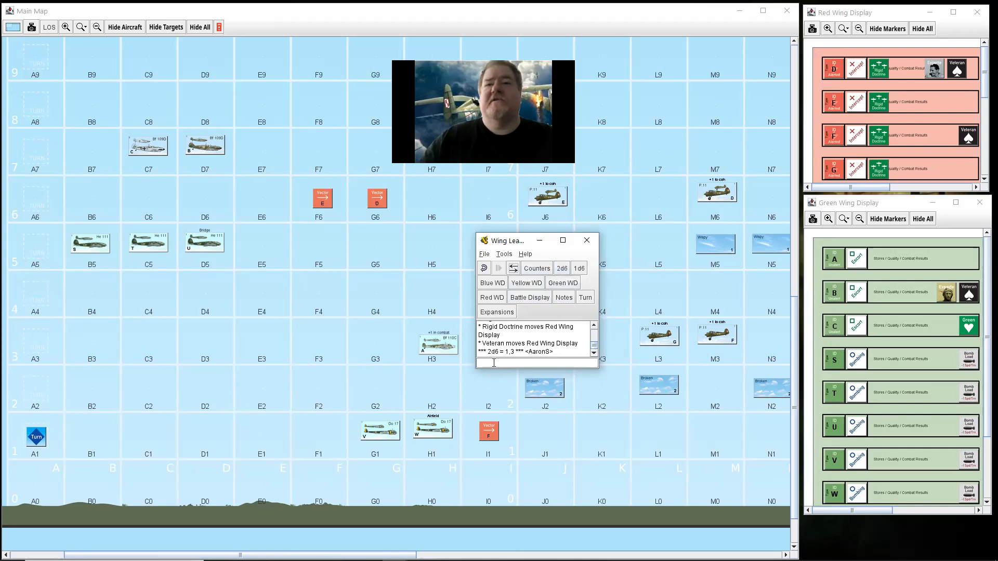
left_click(578, 269)
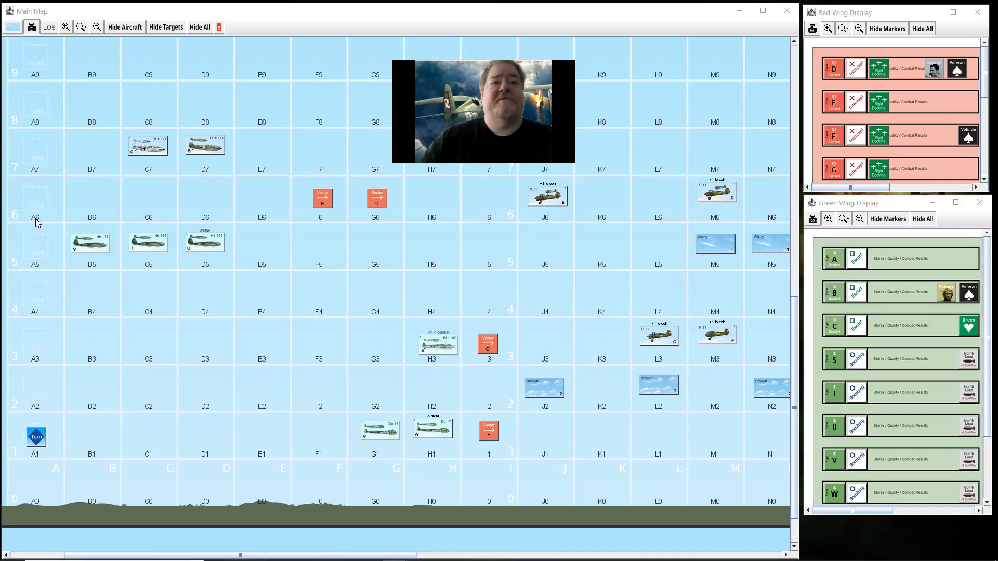
mouse_move(108, 250)
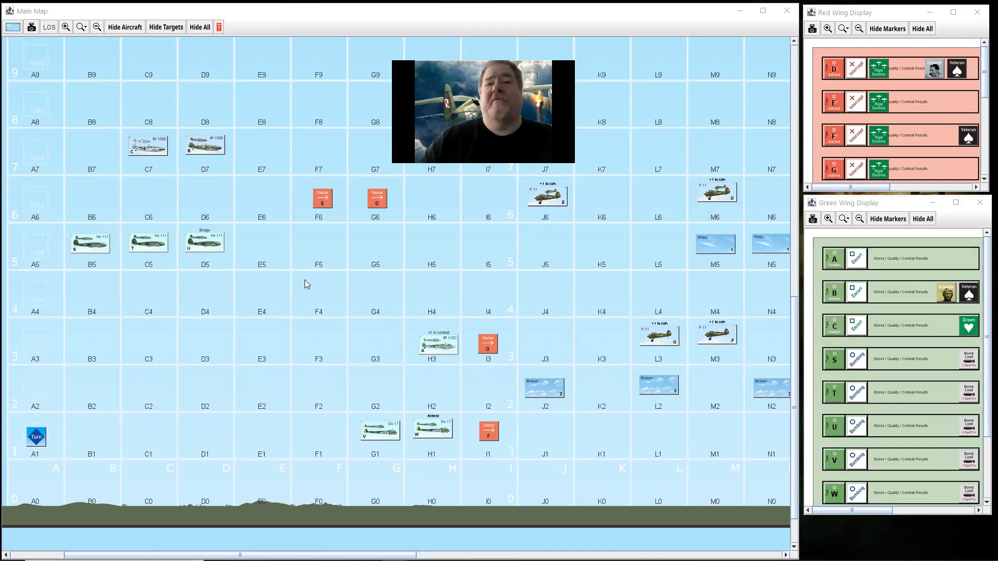
mouse_move(685, 505)
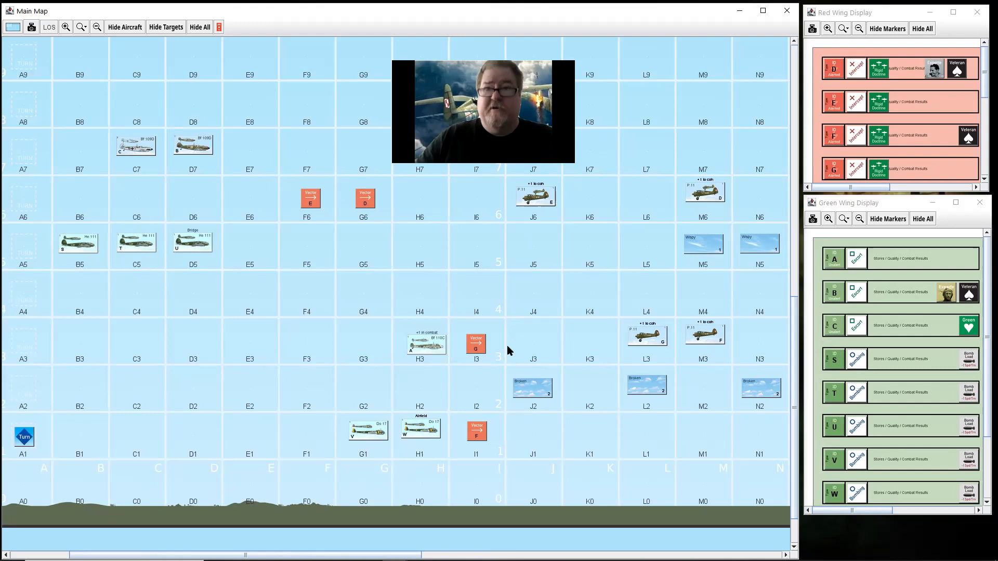
mouse_move(568, 448)
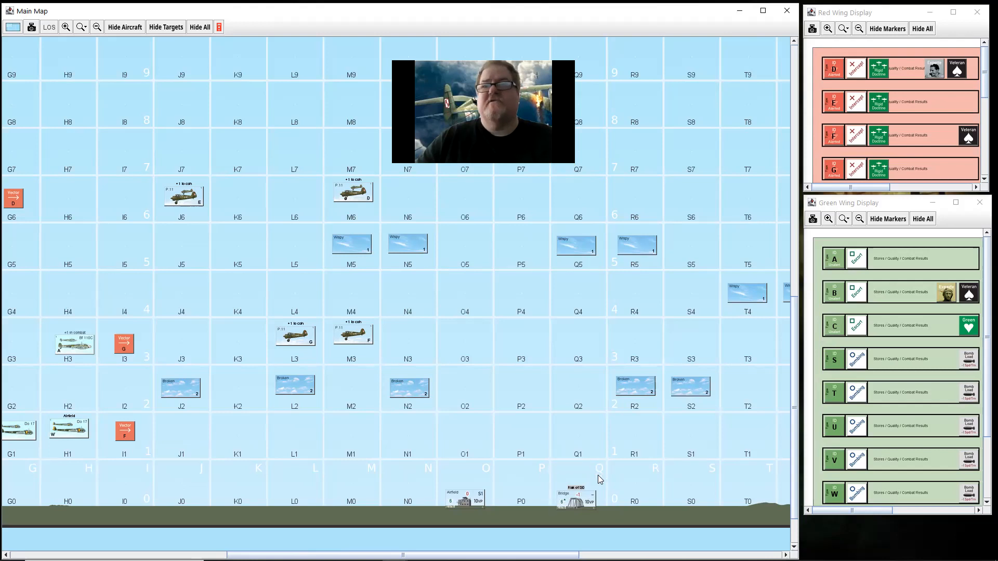
mouse_move(551, 500)
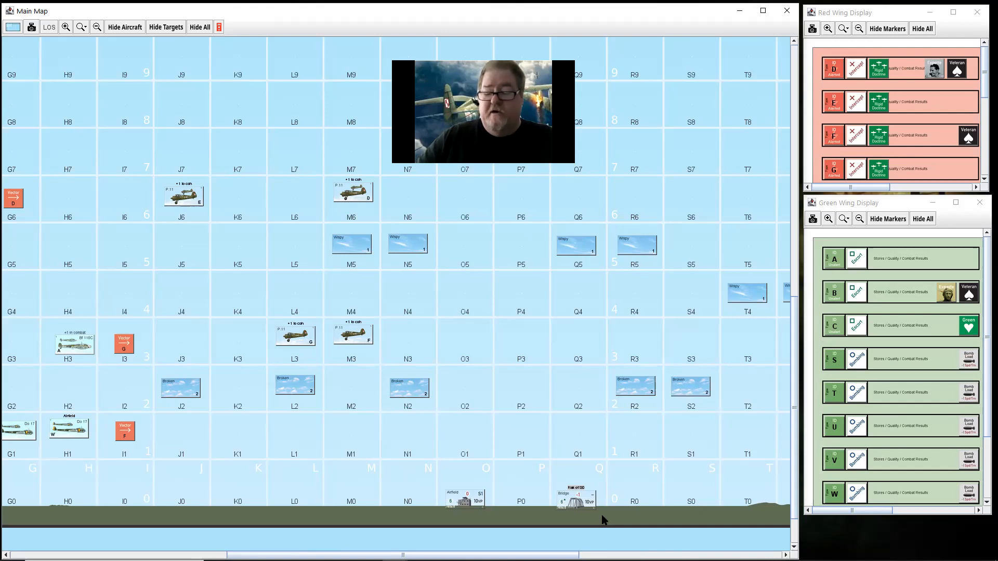
mouse_move(723, 303)
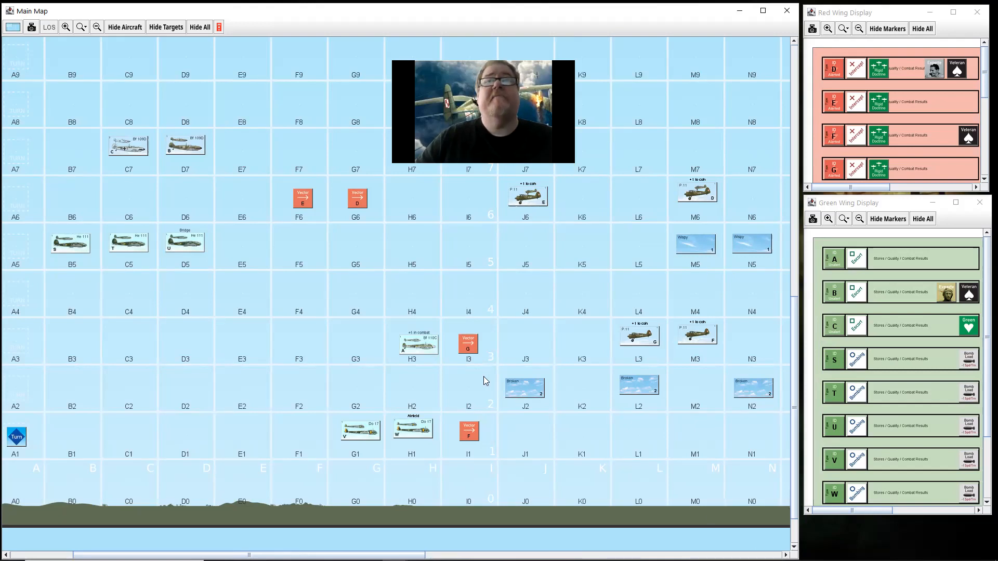
mouse_move(570, 496)
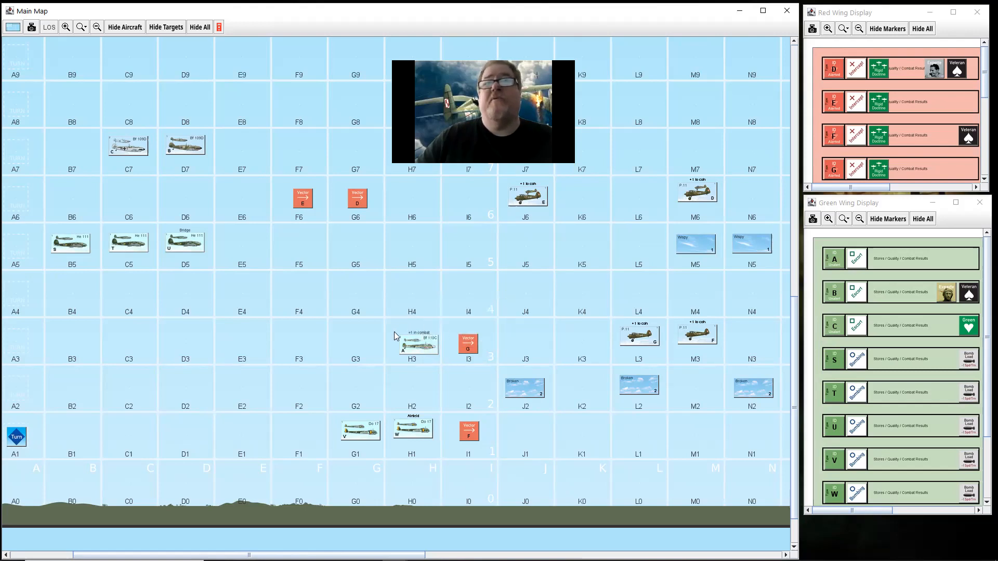
mouse_move(455, 395)
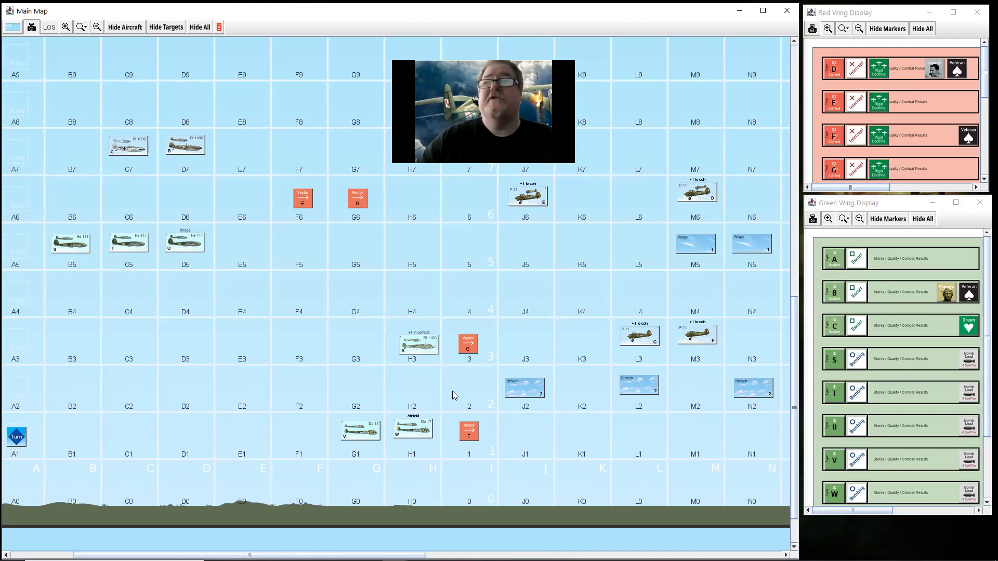
mouse_move(651, 346)
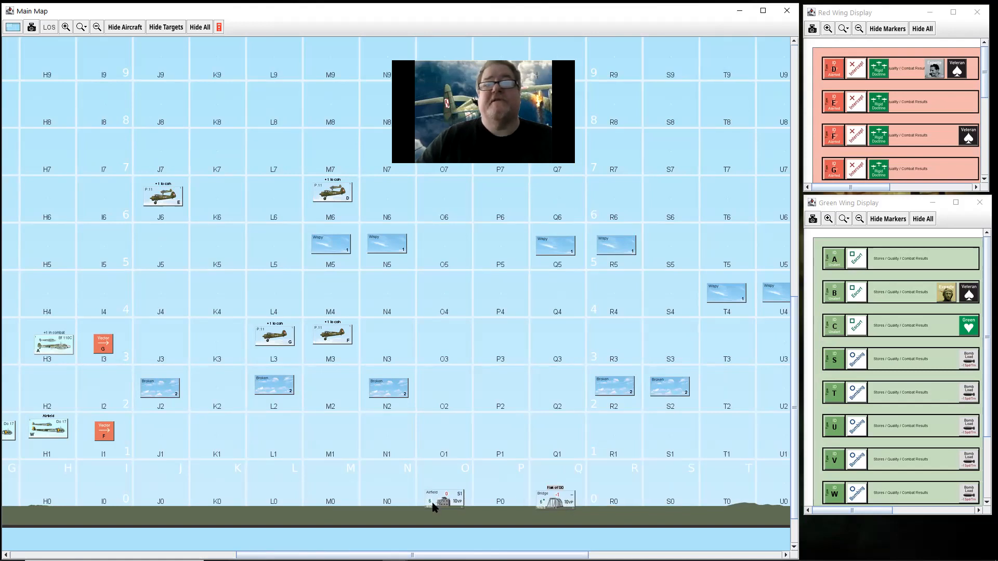
mouse_move(524, 505)
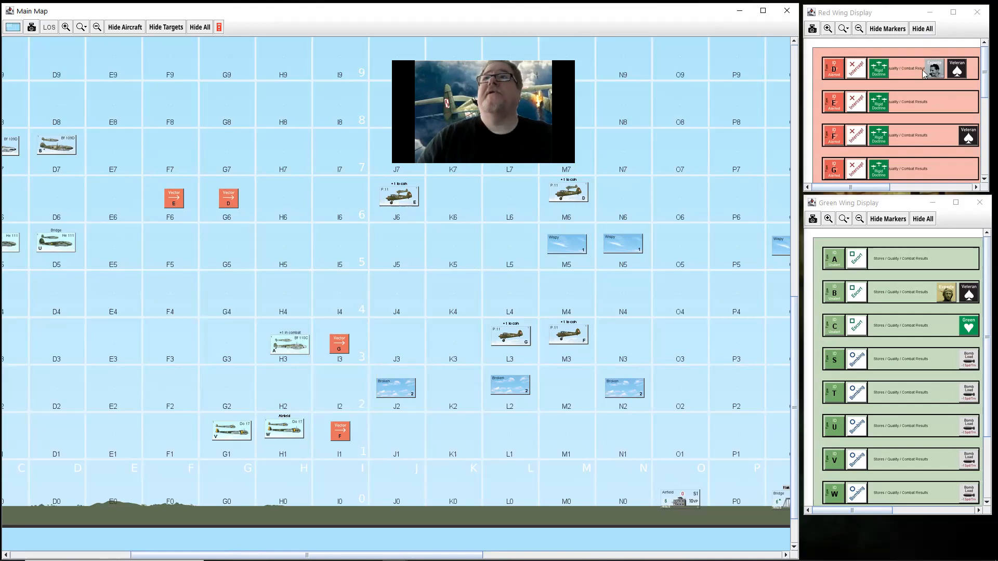
mouse_move(908, 174)
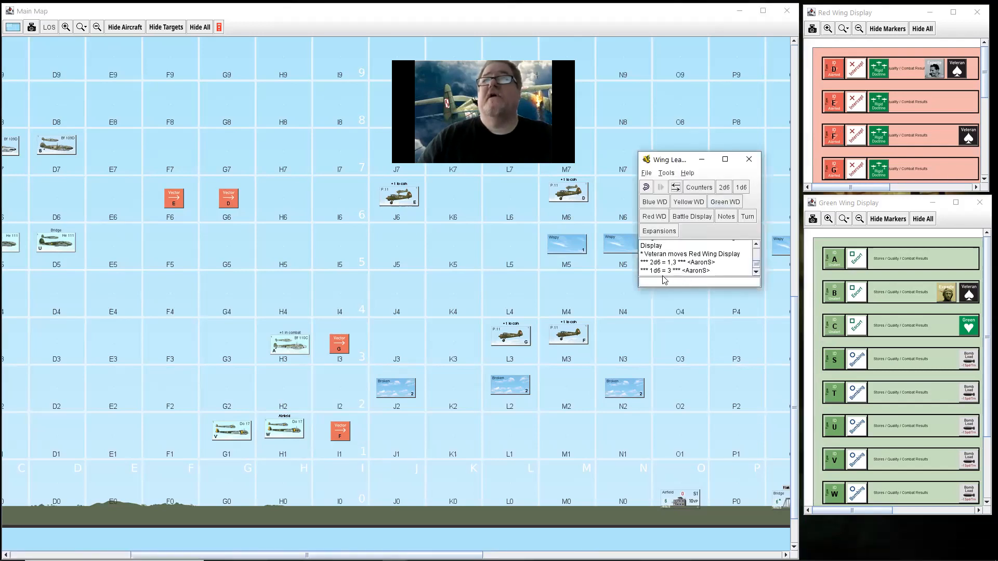
Roll 2d6, logging a result of 5 and 4, and close the dice window to return to the map.
left_click(724, 186)
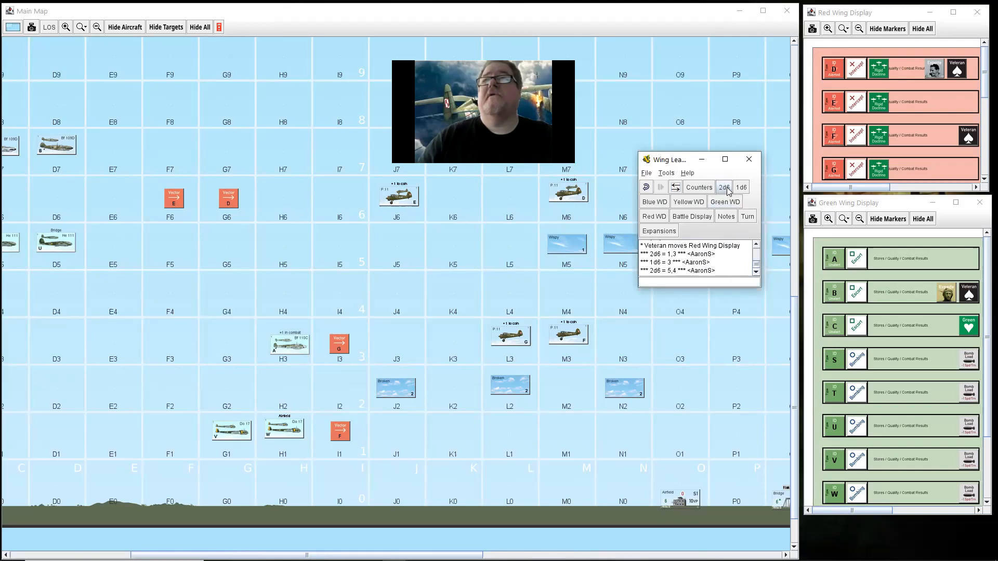
left_click(741, 187)
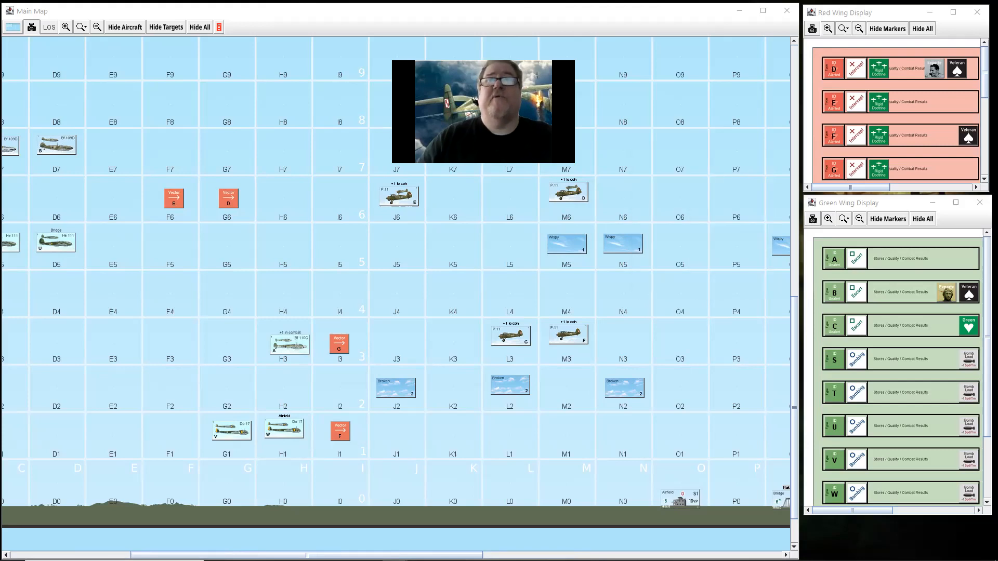
mouse_move(603, 386)
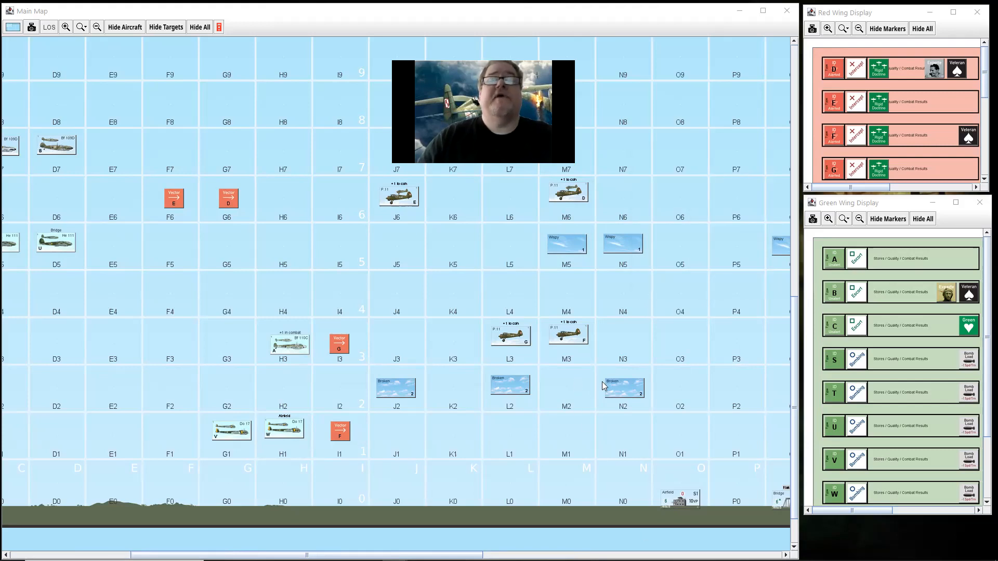